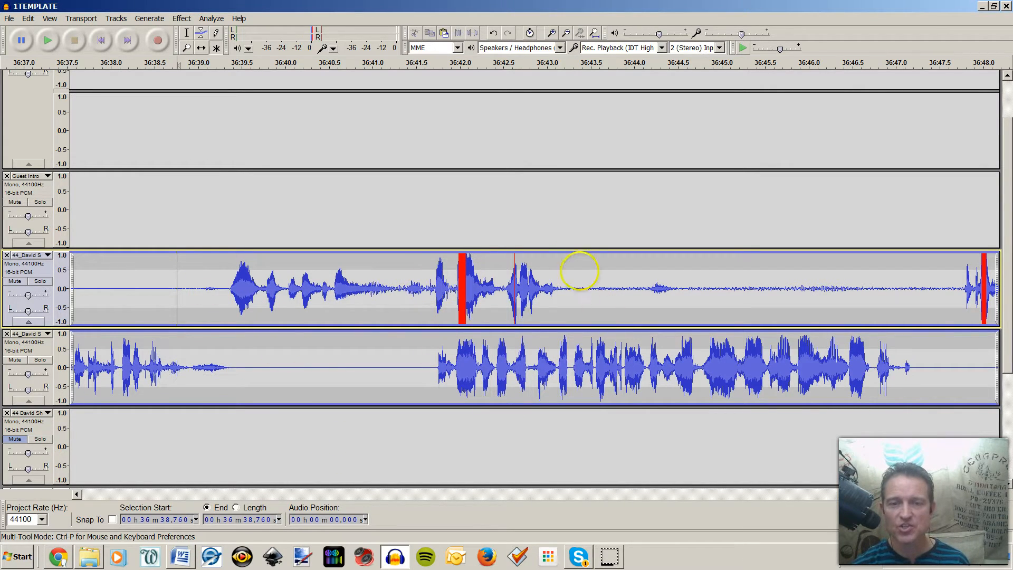
{"action": "mouse_move", "coordinate": [223, 289]}
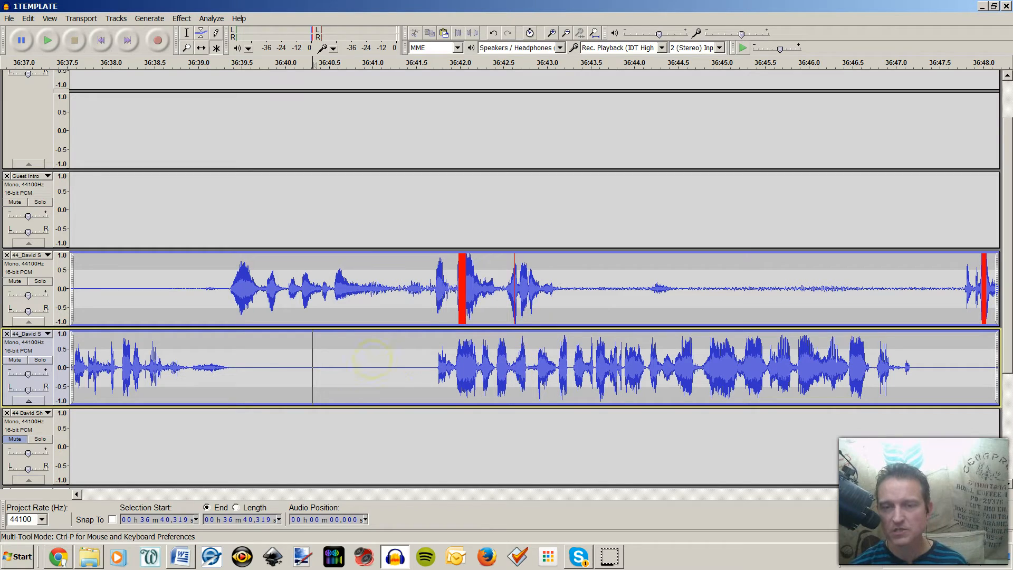
{"action": "mouse_move", "coordinate": [425, 323]}
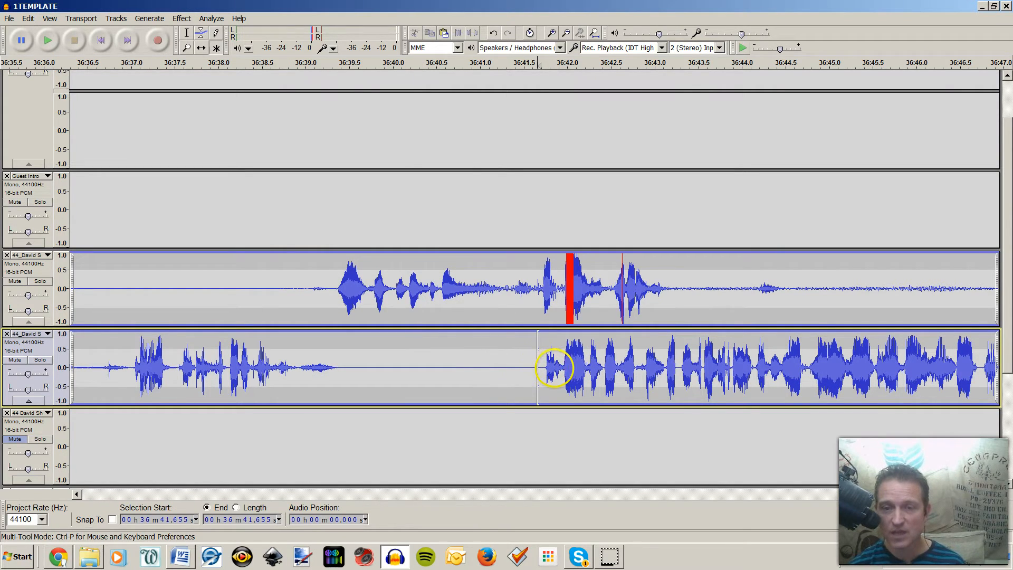
Select the crosstalk stretch where the lower voice begins talking over the upper one
{"action": "left_click_drag", "start_coordinate": [553, 368], "coordinate": [663, 368]}
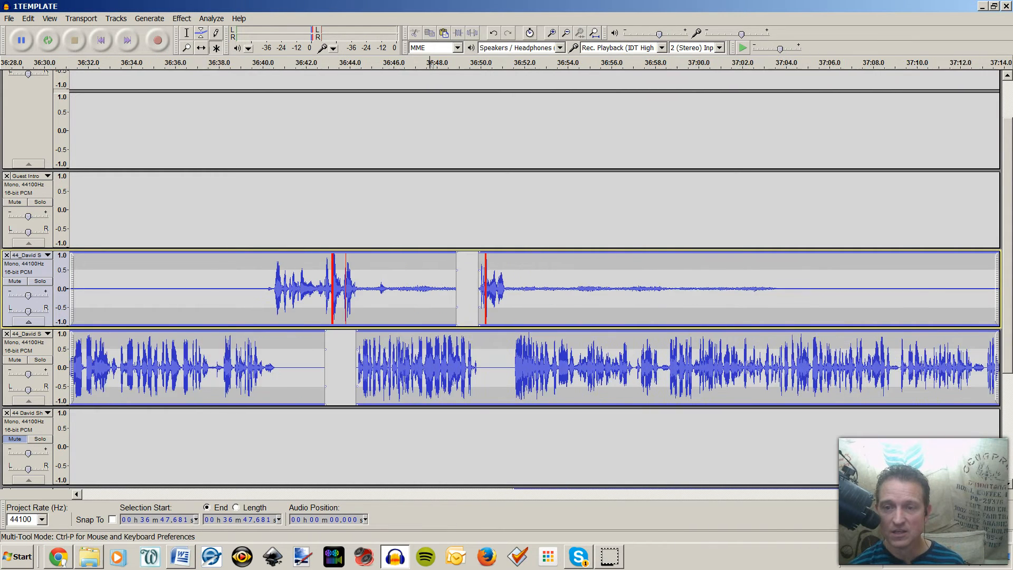
Scroll the timeline to the edited passage around 36:38
{"action": "scroll", "scroll_direction": "right", "scroll_amount": 3}
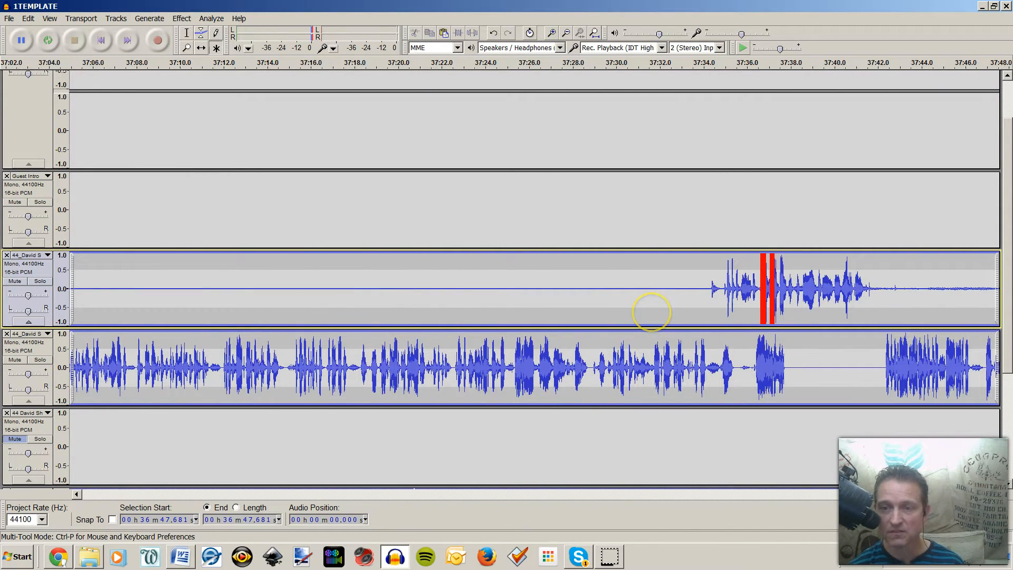
{"action": "scroll", "scroll_direction": "right", "scroll_amount": 3}
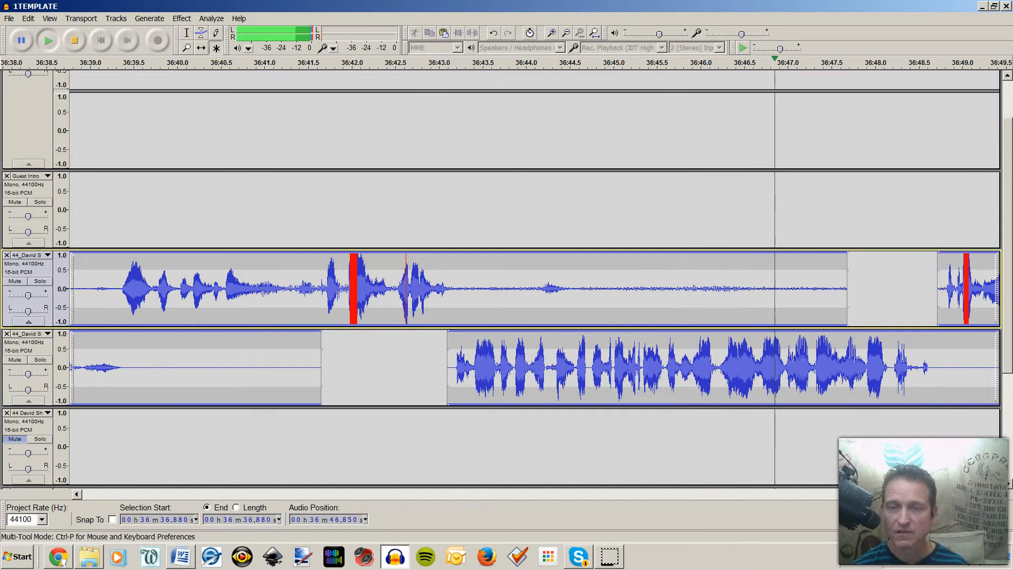
{"action": "left_click", "coordinate": [74, 41]}
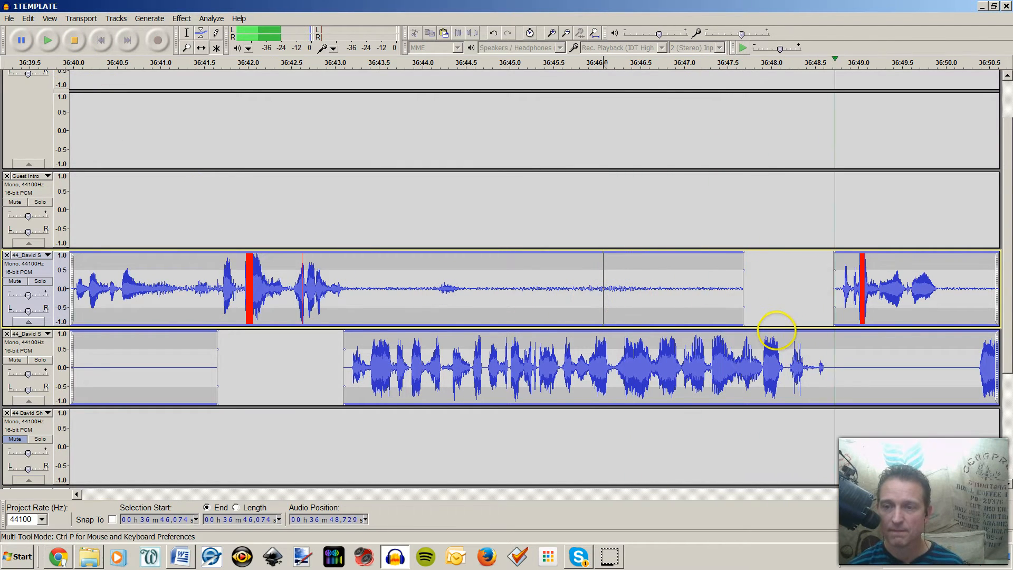
{"action": "left_click", "coordinate": [47, 40]}
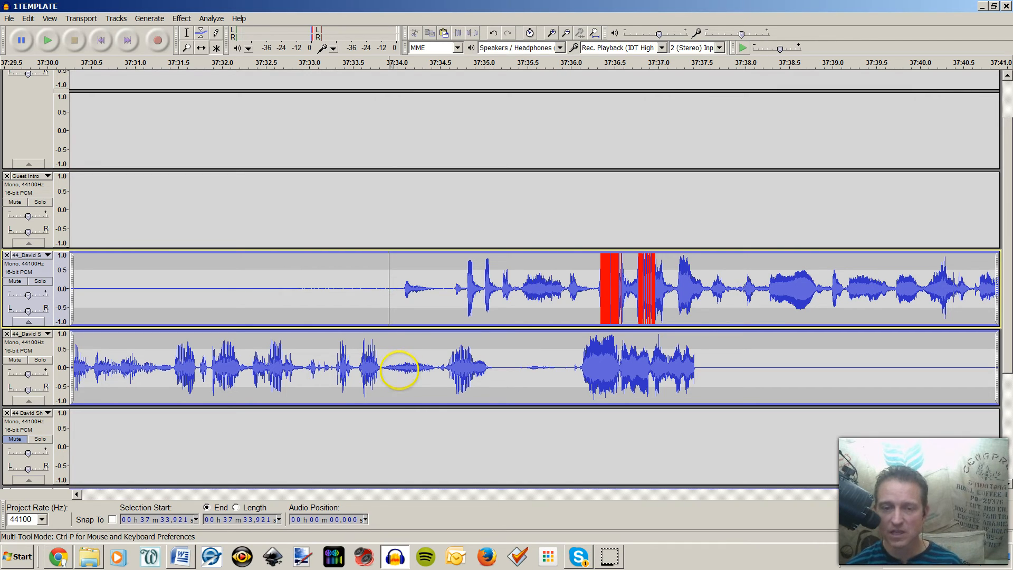
Mark the start of the next overlapping speech near 37:34
{"action": "left_click", "coordinate": [48, 39]}
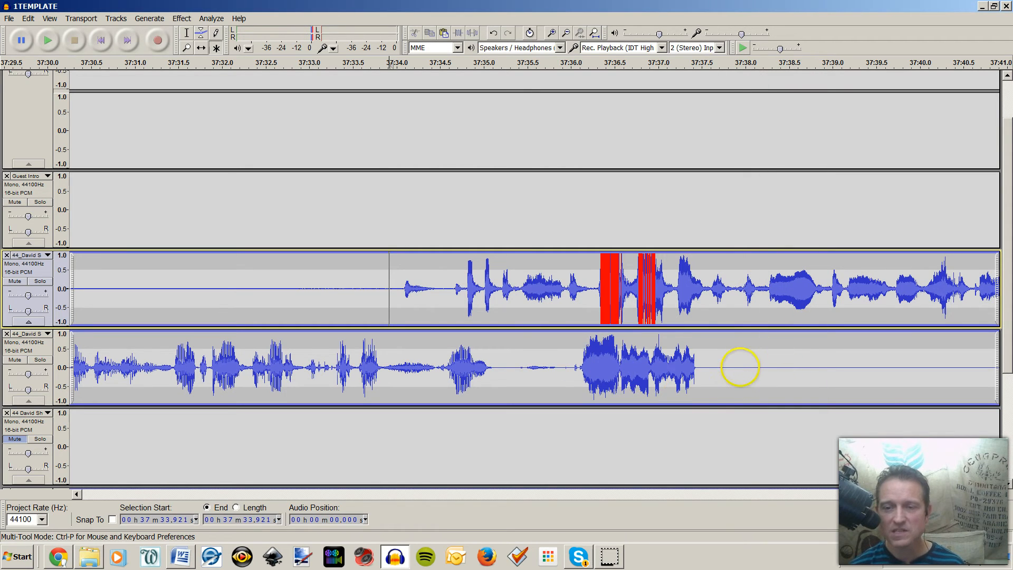
Select the lower voice's overlapping stretch near 37:36, then mark a point in the upper track
{"action": "left_click_drag", "start_coordinate": [514, 369], "coordinate": [740, 368]}
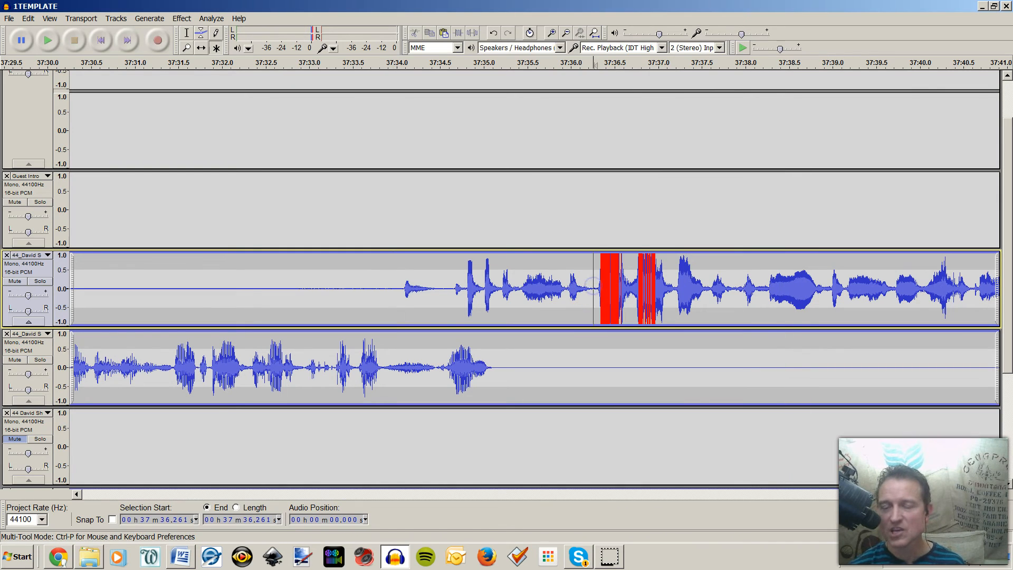
{"action": "left_click", "coordinate": [48, 39]}
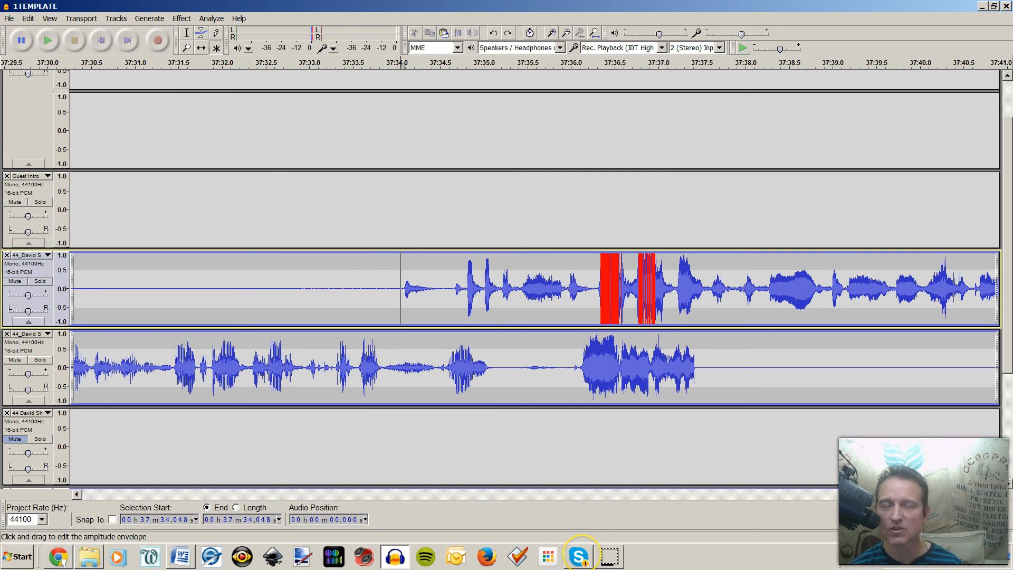
Check the Skype notification from the taskbar
{"action": "left_click", "coordinate": [575, 556]}
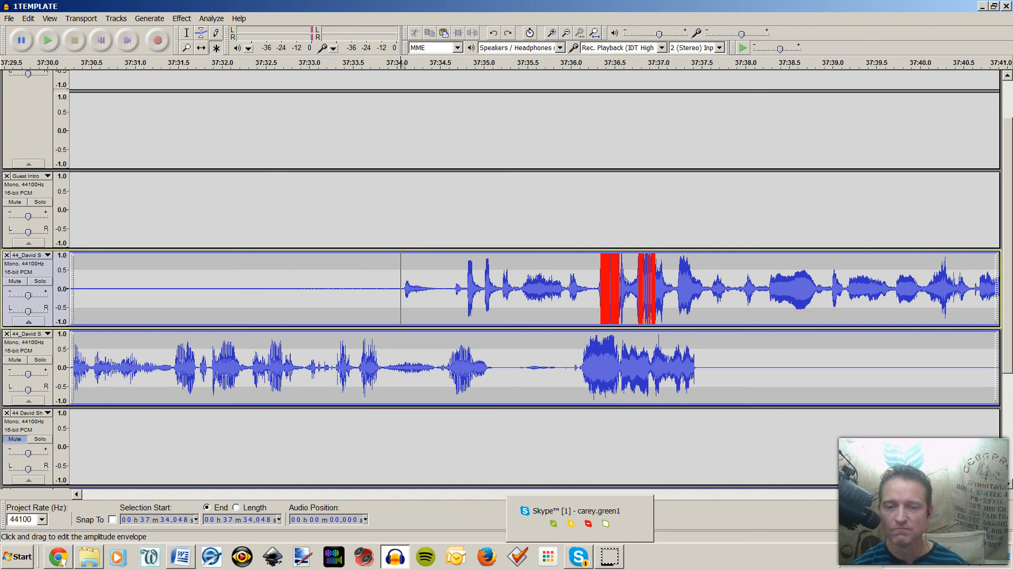